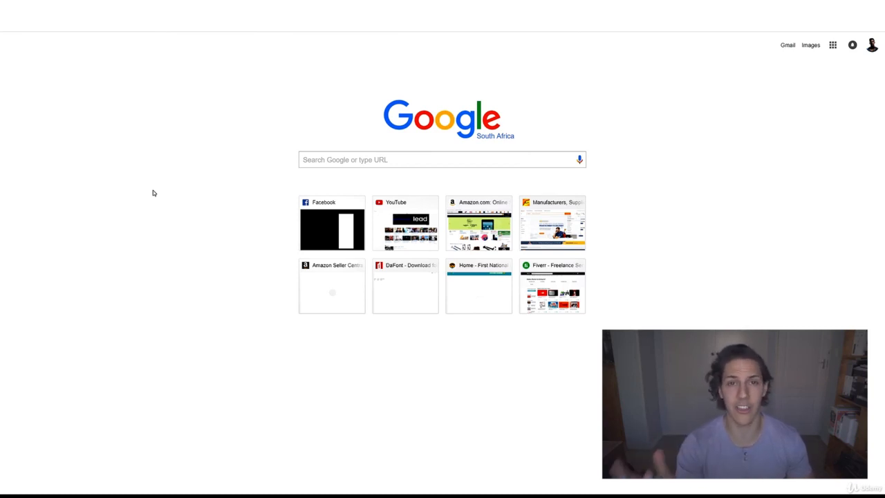
pyautogui.moveTo(153, 103)
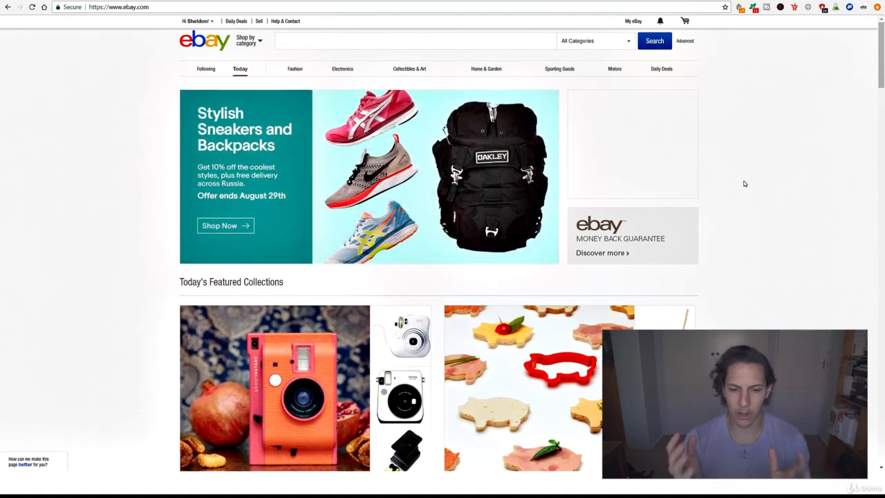
pyautogui.moveTo(321, 103)
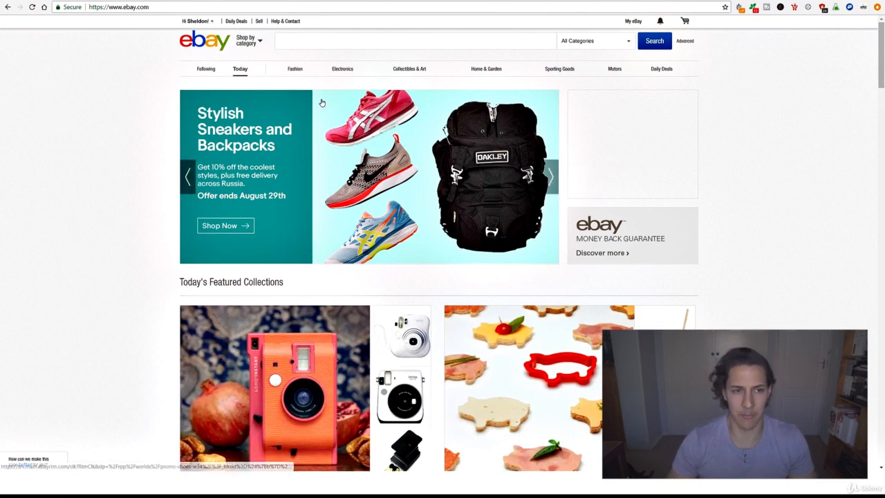
# Step: Scroll down the eBay home page through Today's Featured Collections toward Your Daily Bread
pyautogui.scroll(-3)
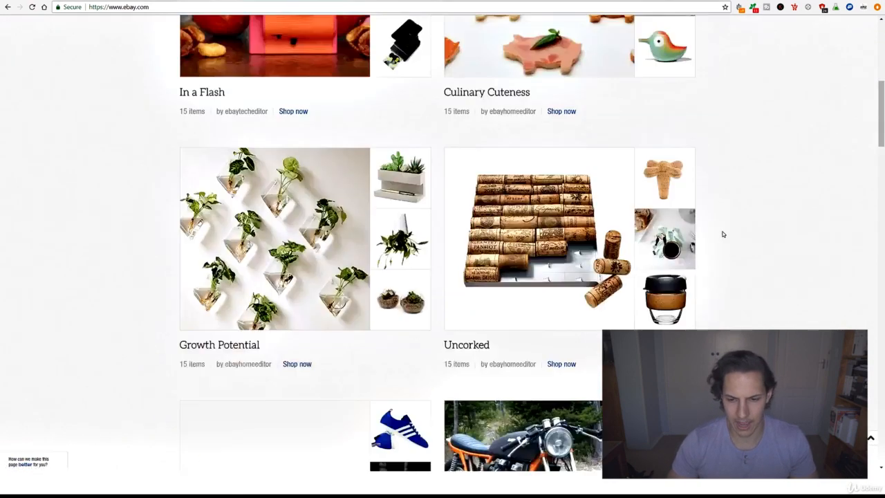
pyautogui.scroll(-3)
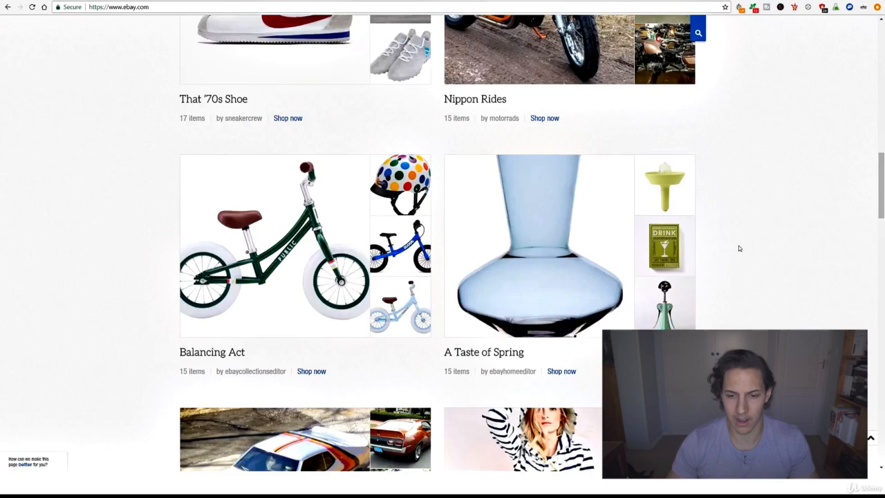
pyautogui.scroll(-3)
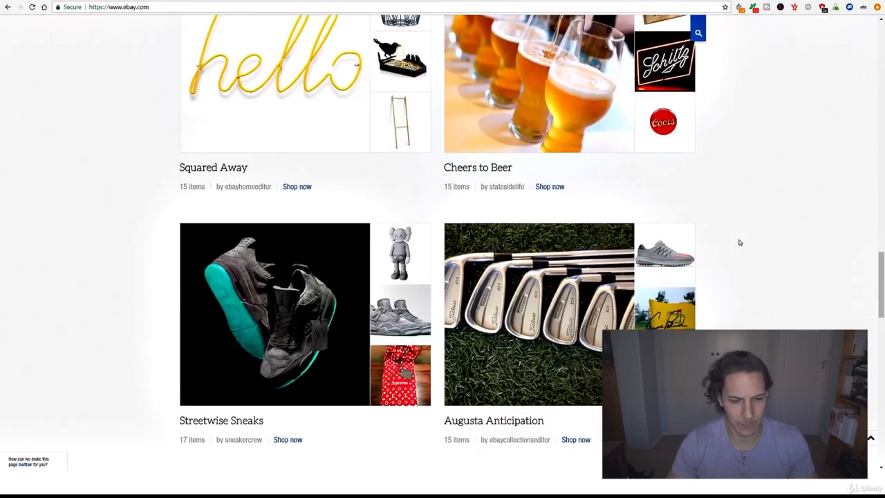
pyautogui.scroll(-3)
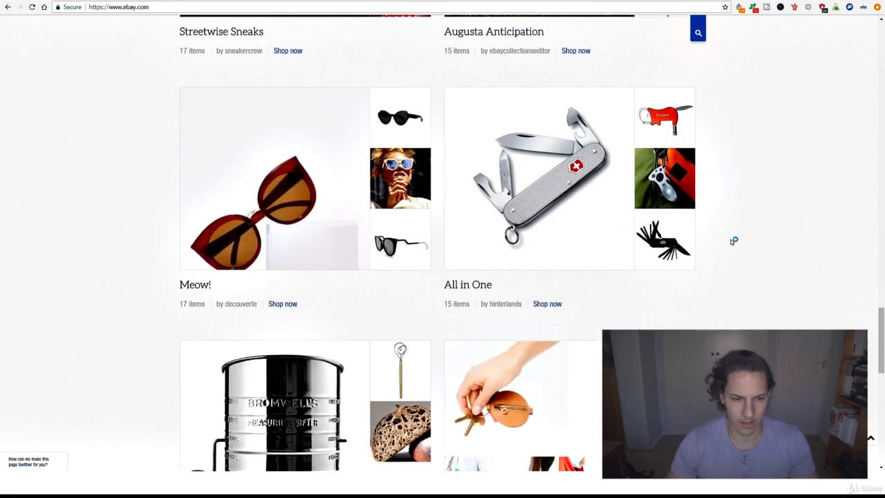
pyautogui.scroll(-3)
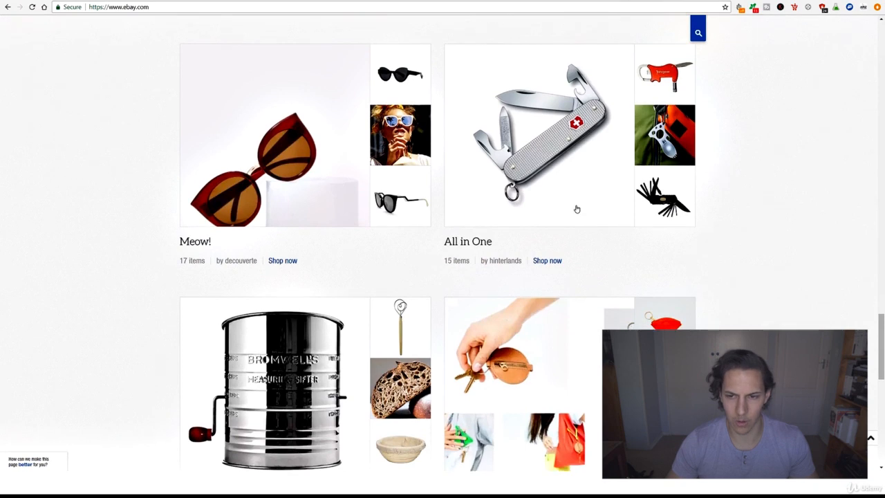
pyautogui.scroll(-3)
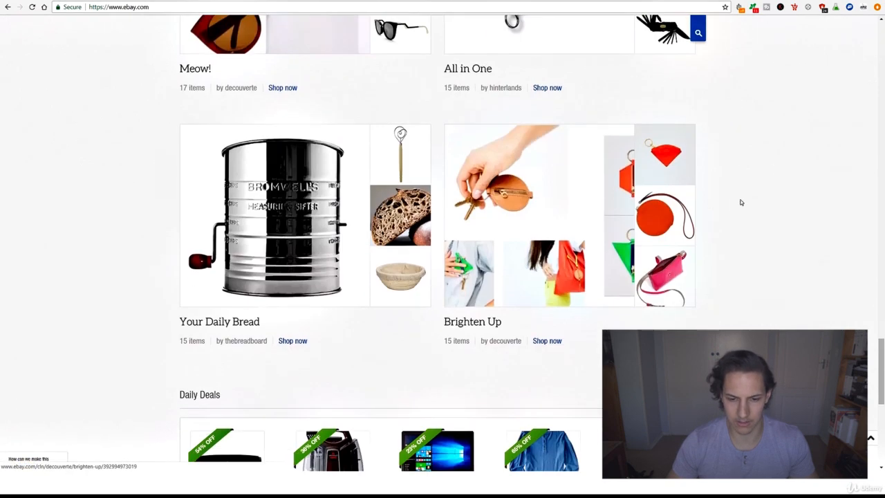
pyautogui.scroll(-3)
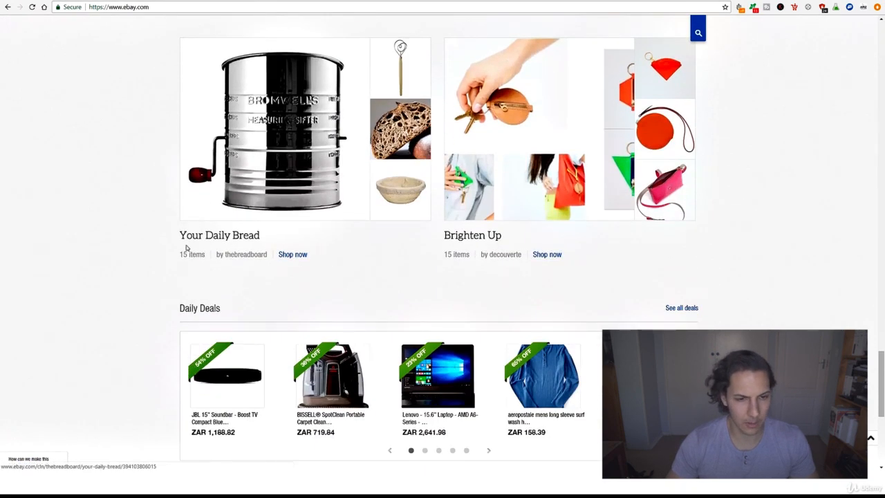
pyautogui.scroll(-3)
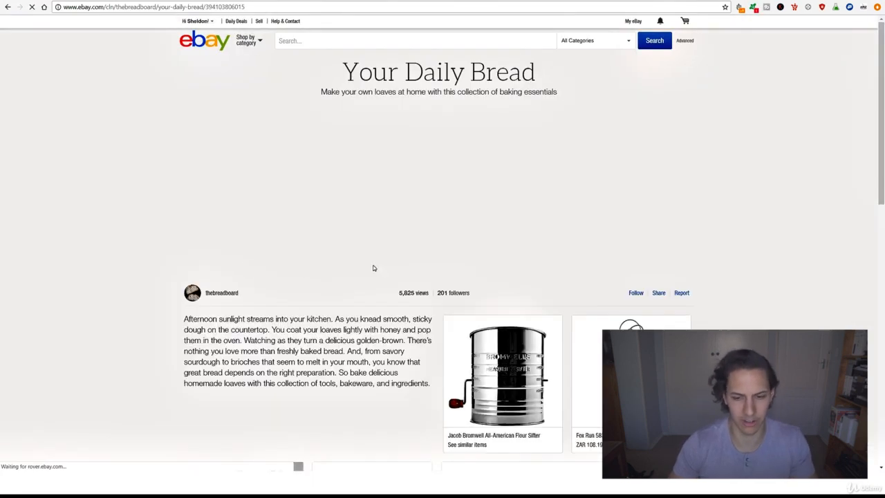
# Step: Scroll the collection and select the Jacob Bromwell All-American Flour Sifter's product name
pyautogui.scroll(-3)
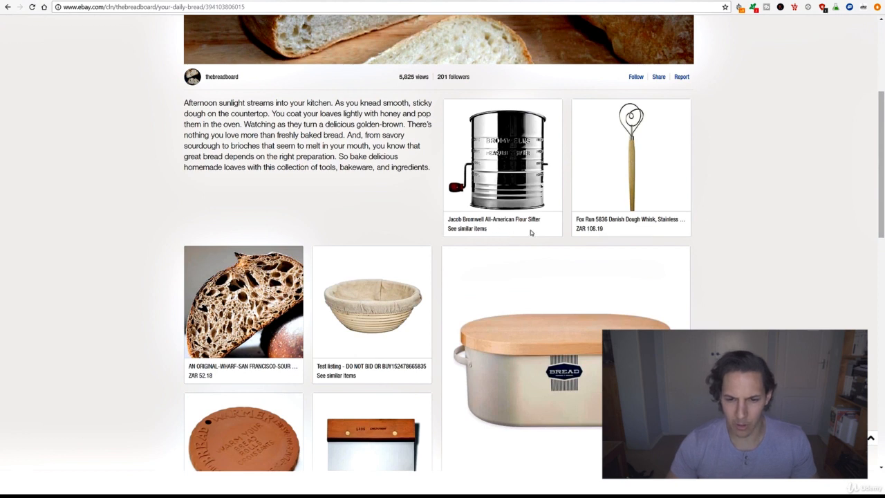
pyautogui.moveTo(495, 222)
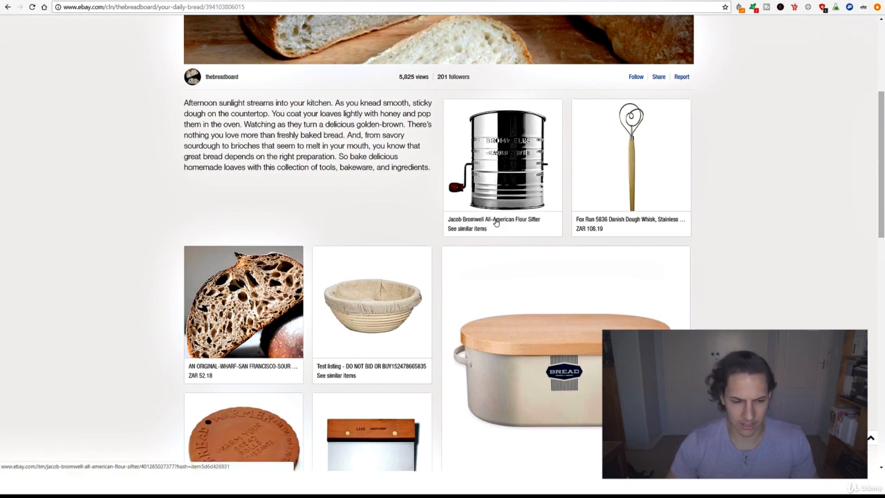
pyautogui.moveTo(473, 228)
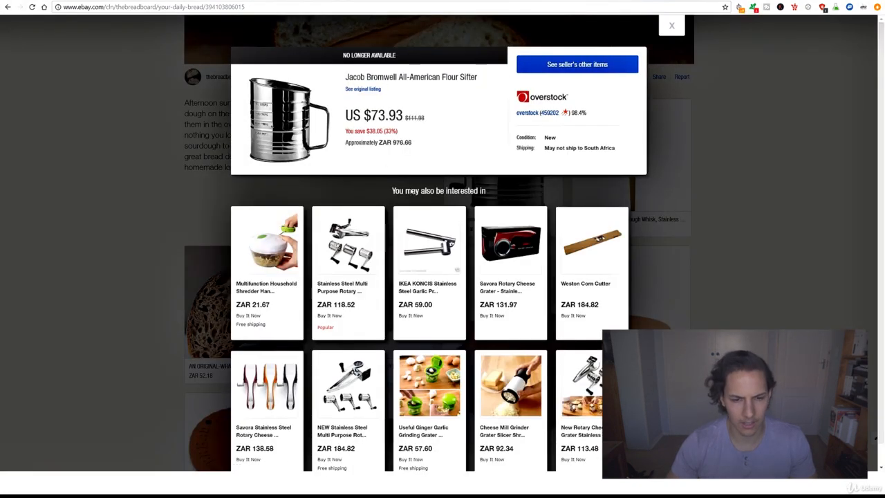
pyautogui.scroll(-3)
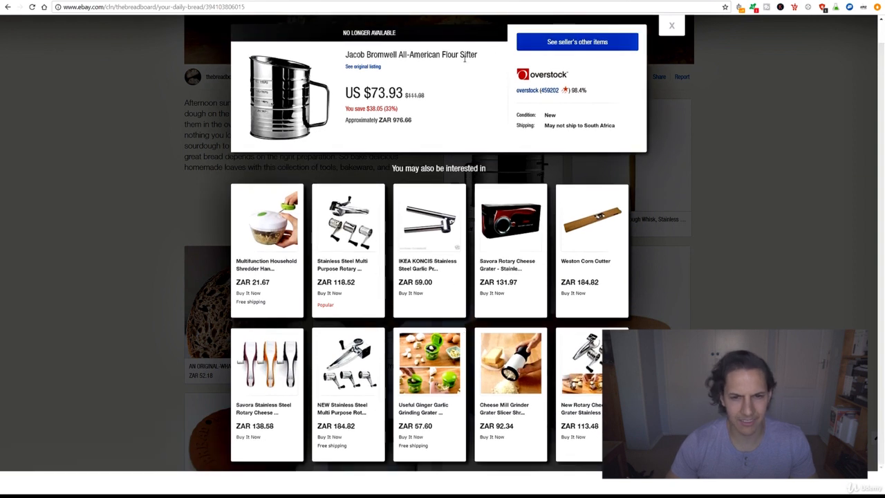
pyautogui.doubleClick(459, 54)
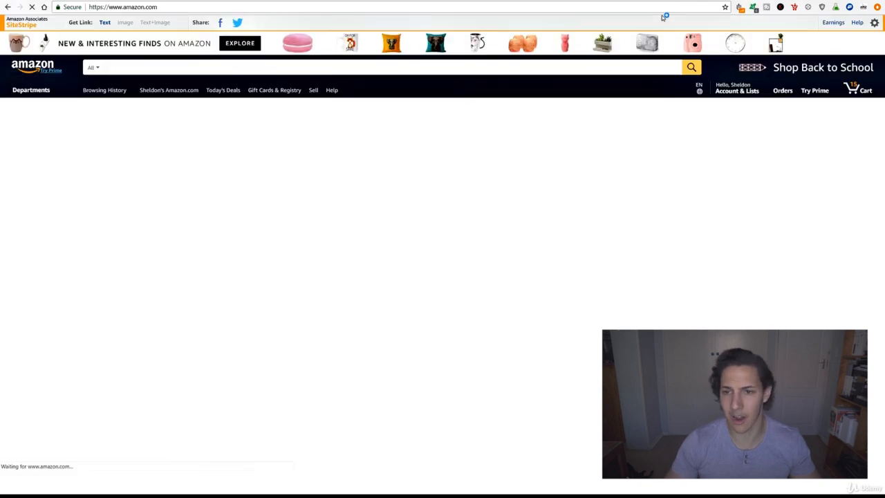
# Step: Search Amazon for 'Flour Sifter'
pyautogui.write('Flour Sifter')
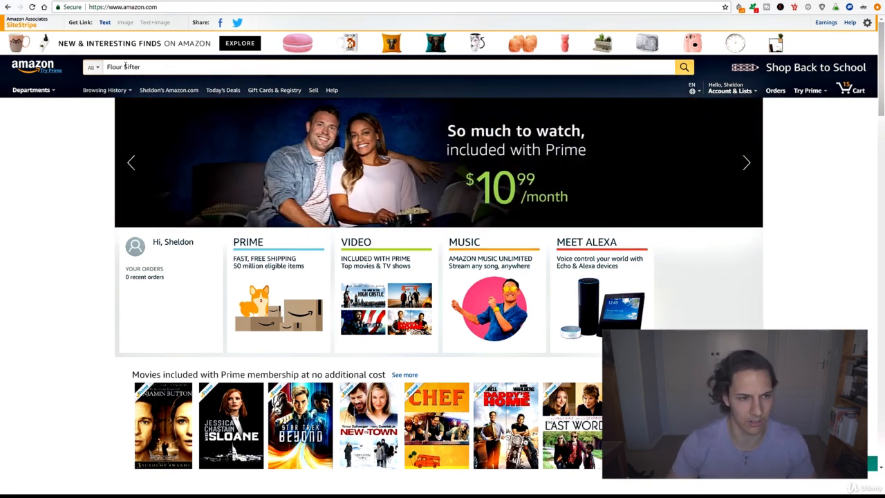
pyautogui.click(683, 66)
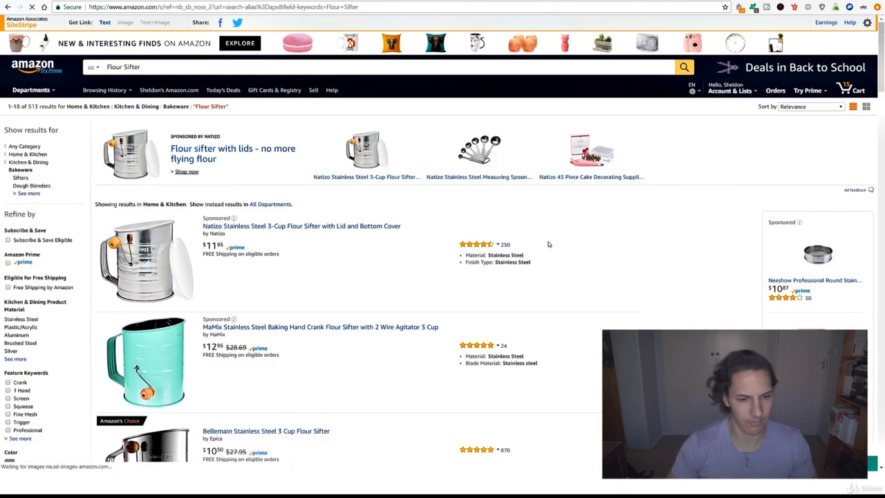
# Step: Scroll through the Flour Sifter results checking each listing's Kitchen & Dining sales rank
pyautogui.scroll(-3)
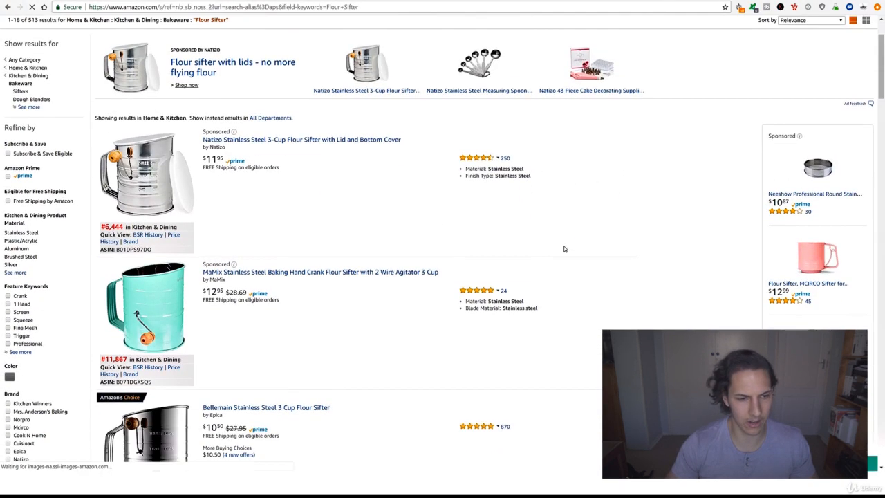
pyautogui.scroll(-3)
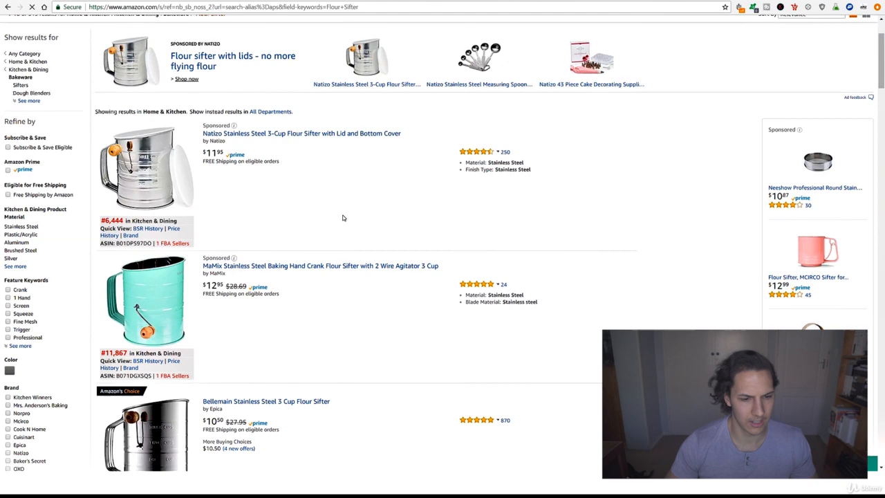
pyautogui.scroll(-3)
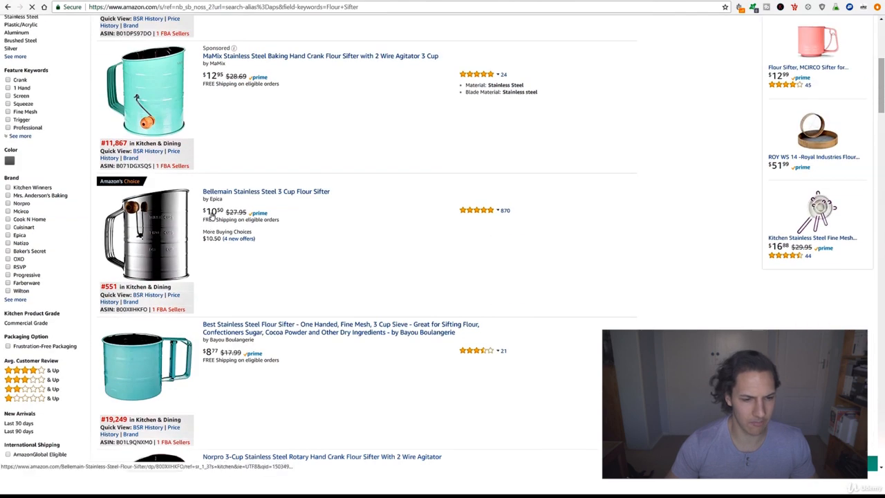
pyautogui.scroll(-3)
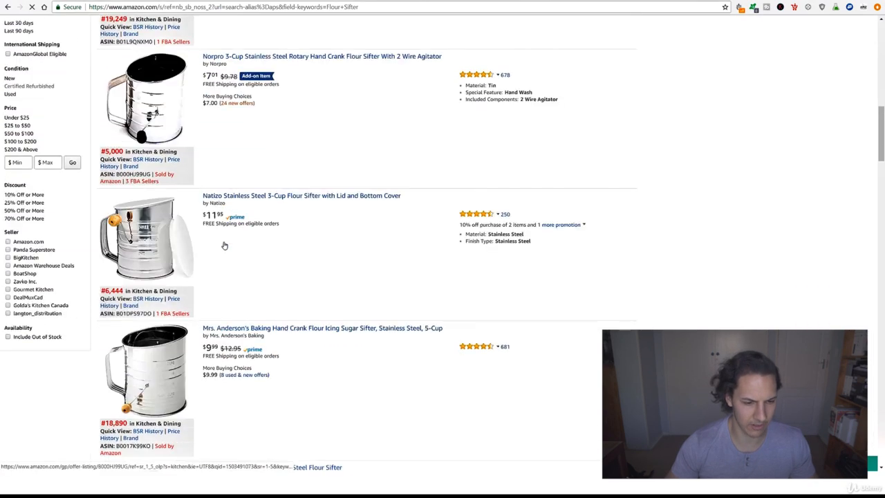
pyautogui.scroll(-3)
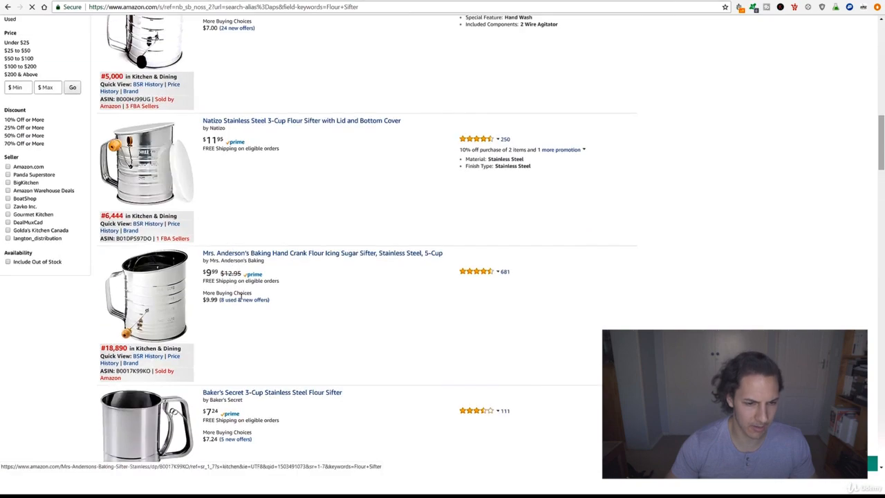
pyautogui.scroll(-3)
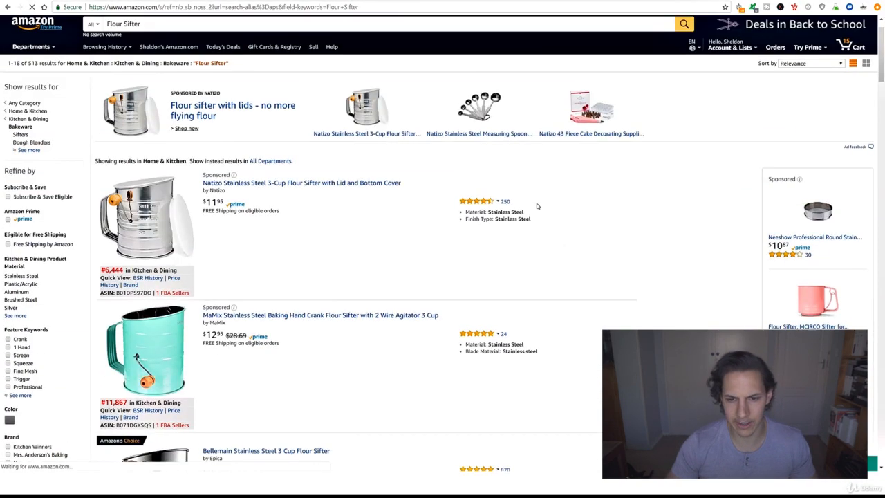
pyautogui.scroll(-3)
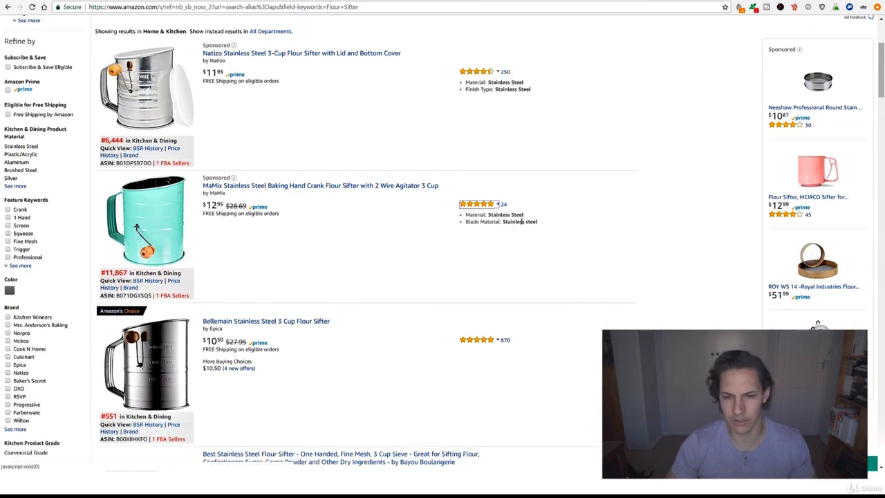
pyautogui.scroll(-3)
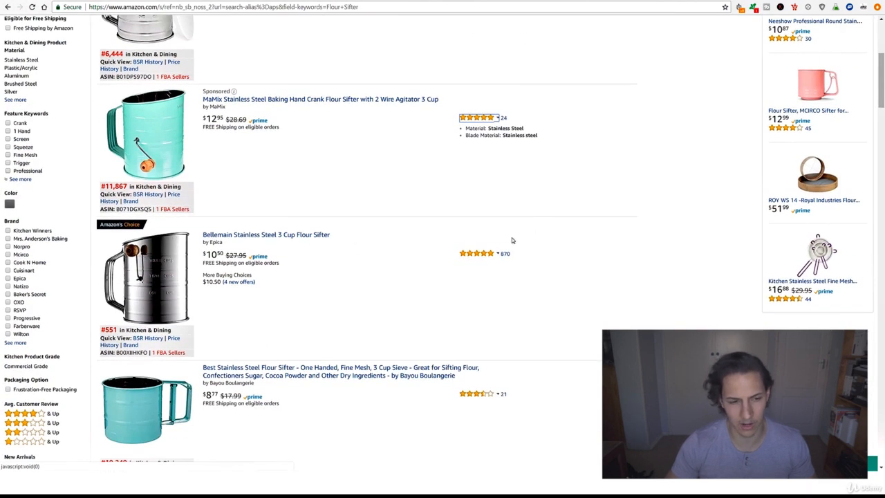
pyautogui.scroll(3)
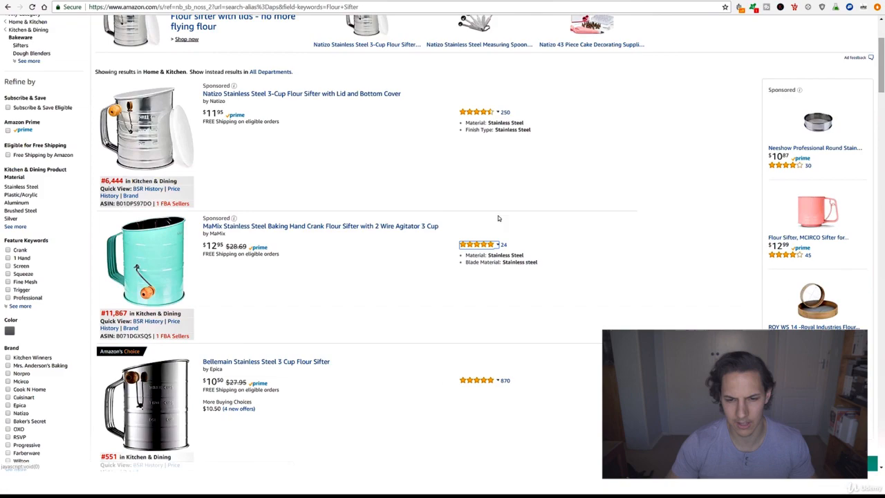
pyautogui.scroll(-3)
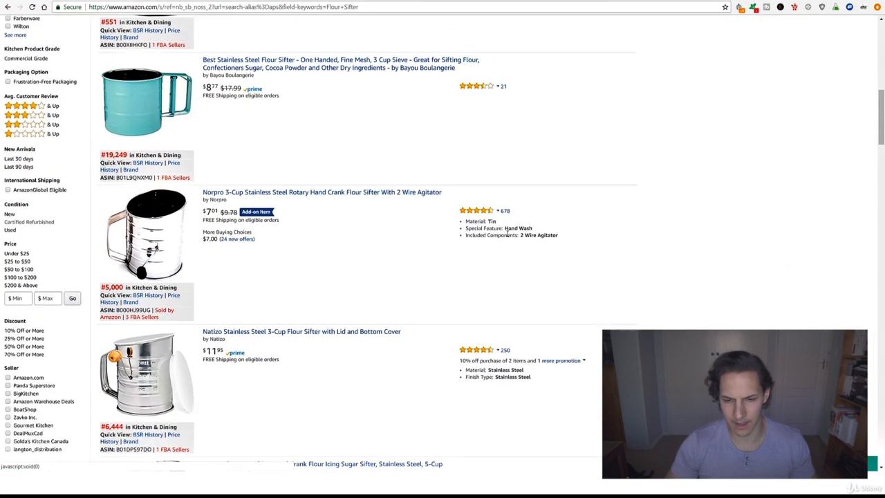
pyautogui.scroll(-3)
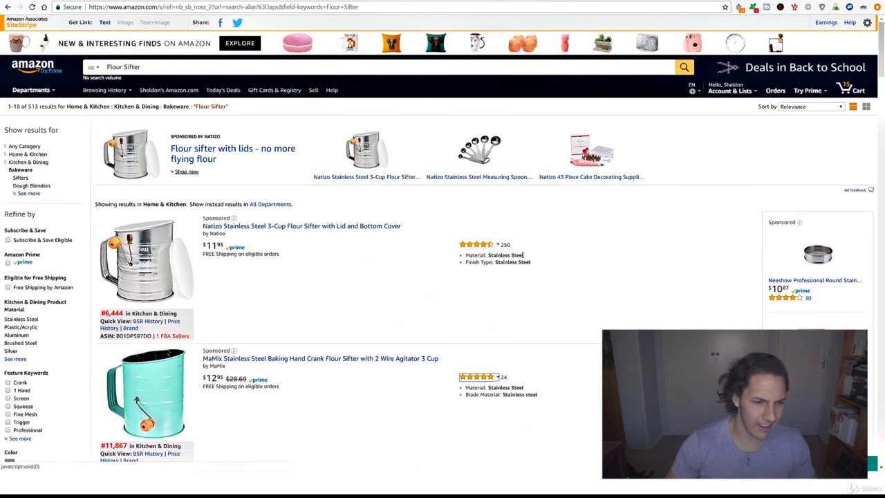
pyautogui.moveTo(585, 230)
pyautogui.write('Cheese Mill Grinder')
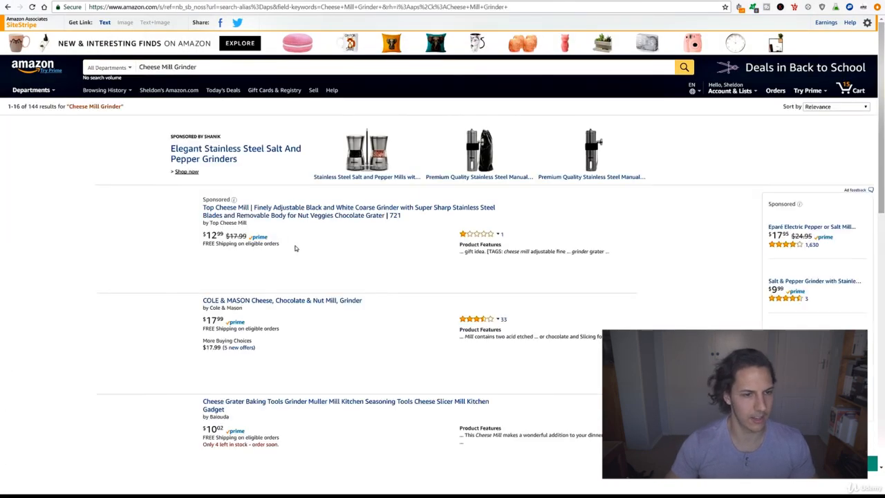
# Step: Scroll the Cheese Mill Grinder results and open the Top Cheese Mill grater's listing
pyautogui.scroll(-3)
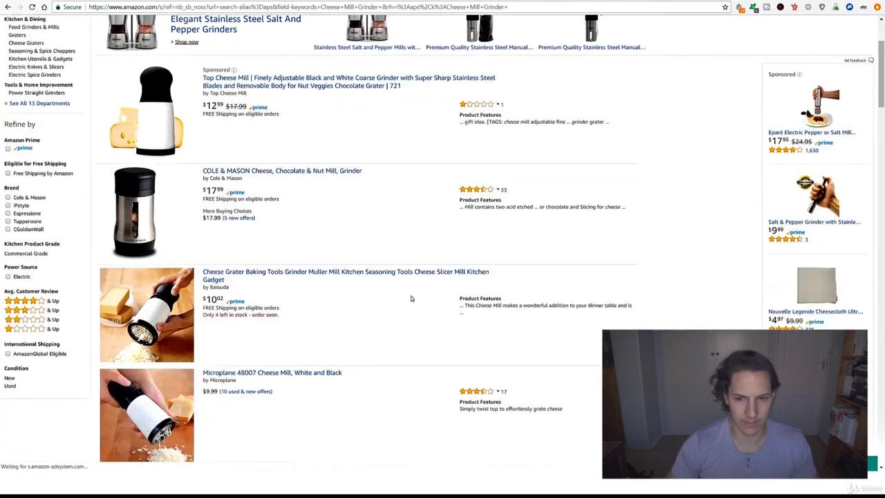
pyautogui.scroll(-3)
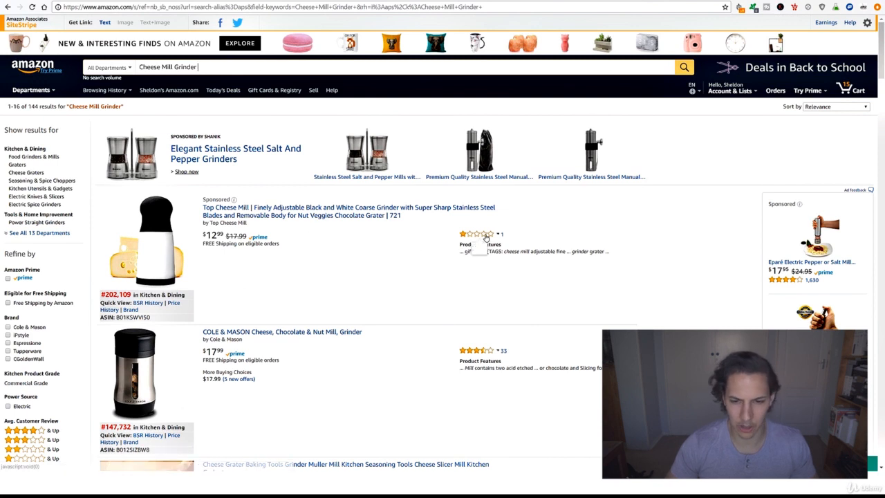
pyautogui.moveTo(477, 234)
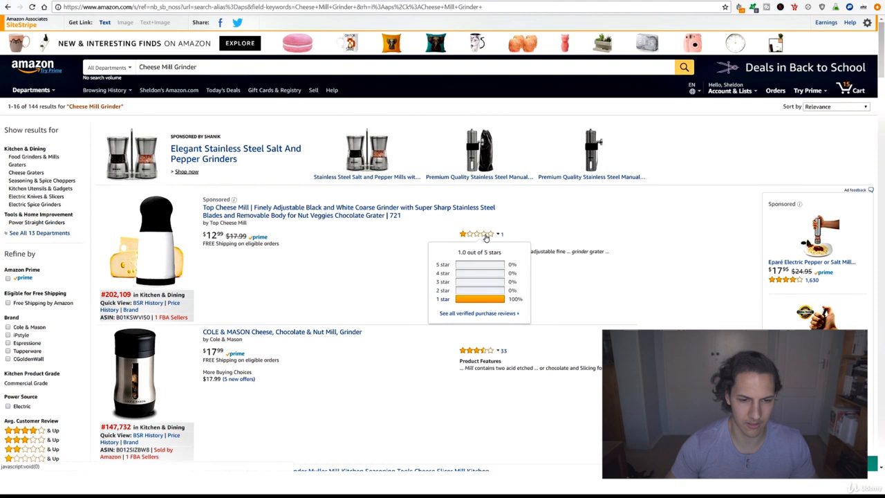
pyautogui.moveTo(362, 271)
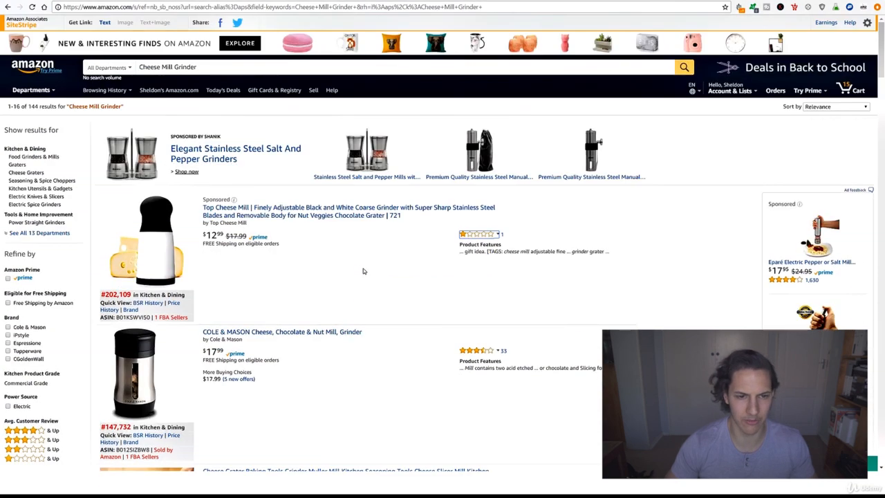
pyautogui.click(349, 210)
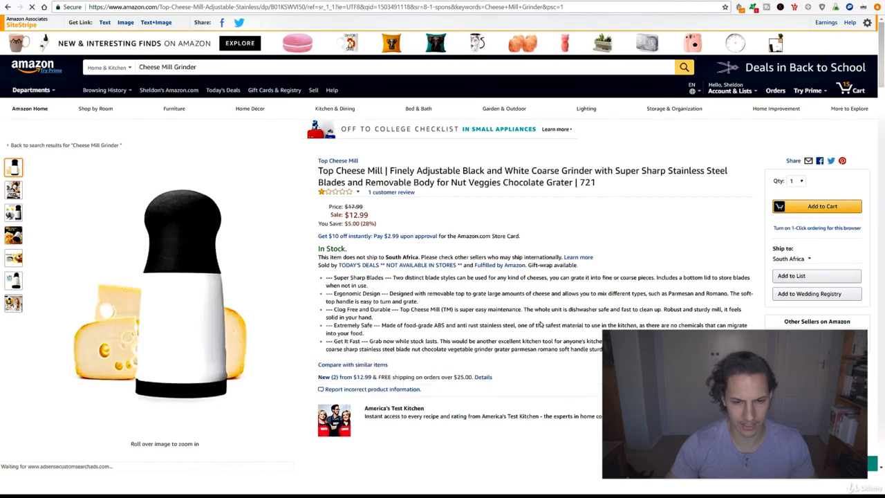
# Step: Scroll to Customer reviews, read the one-star review and browse the product images
pyautogui.scroll(-3)
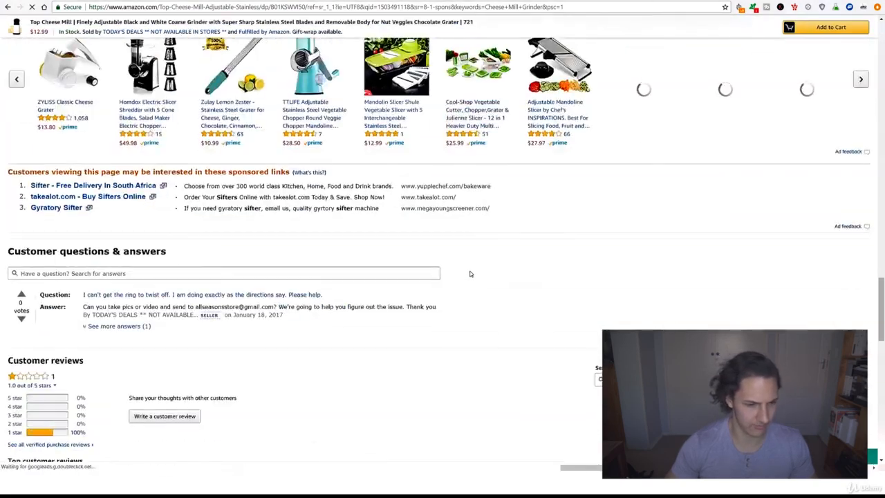
pyautogui.scroll(-3)
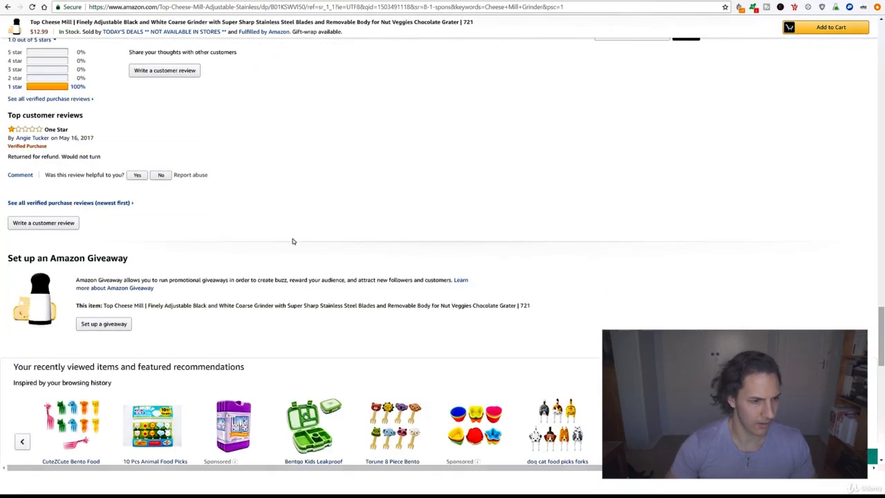
pyautogui.moveTo(397, 216)
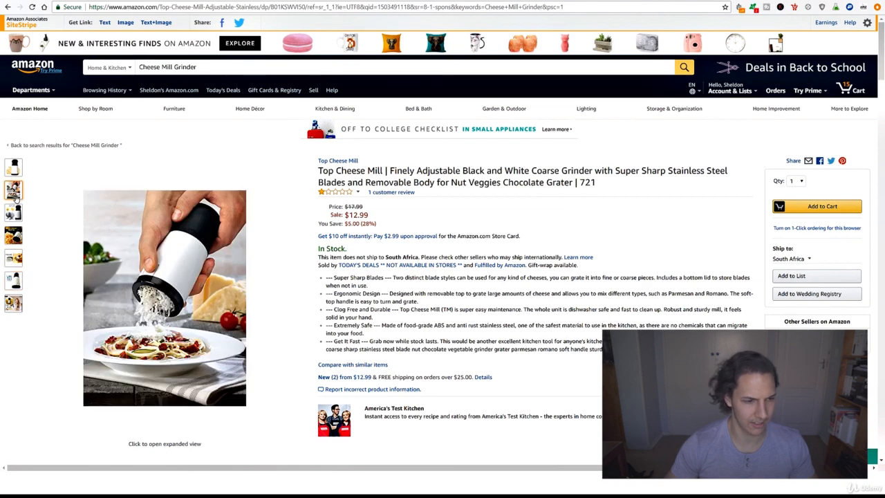
pyautogui.click(14, 191)
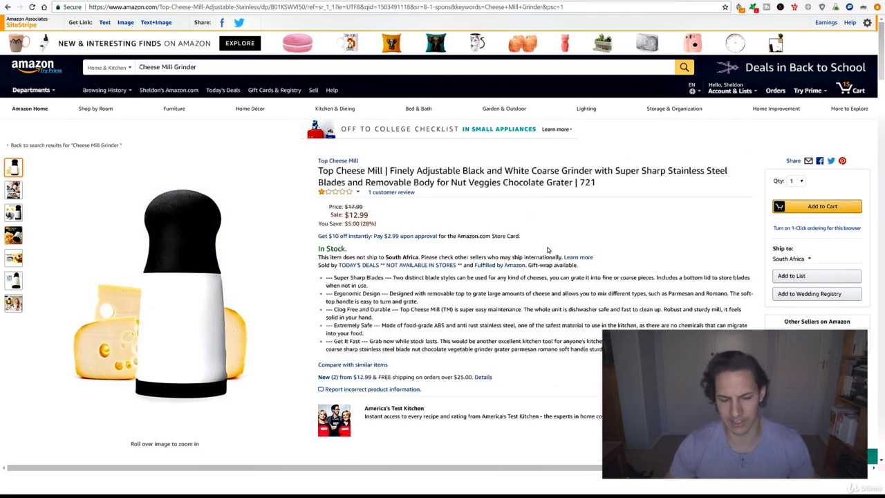
pyautogui.moveTo(404, 209)
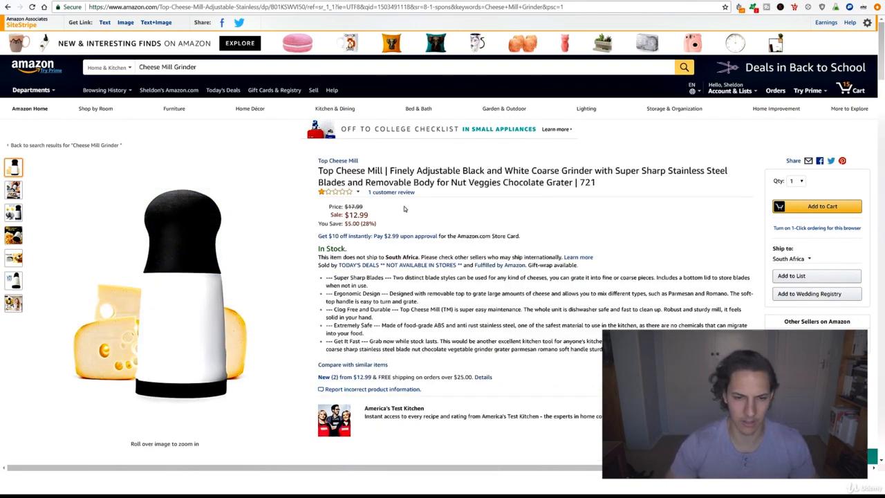
pyautogui.scroll(-3)
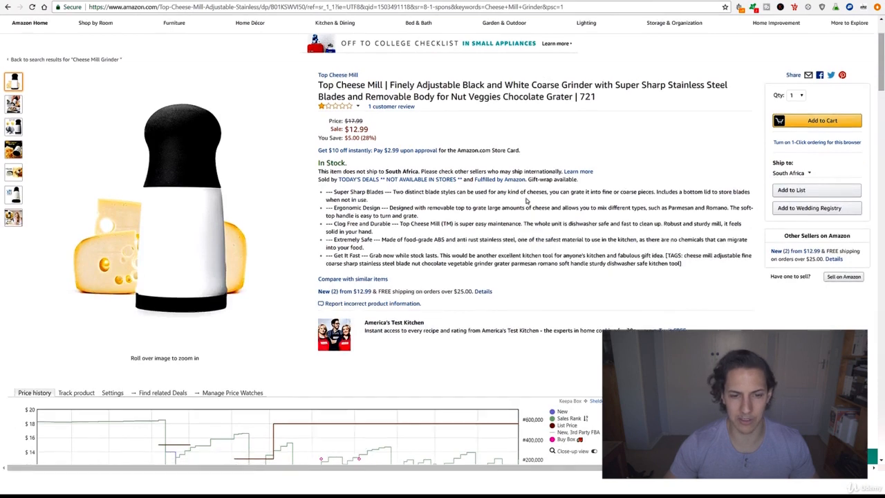
pyautogui.scroll(-3)
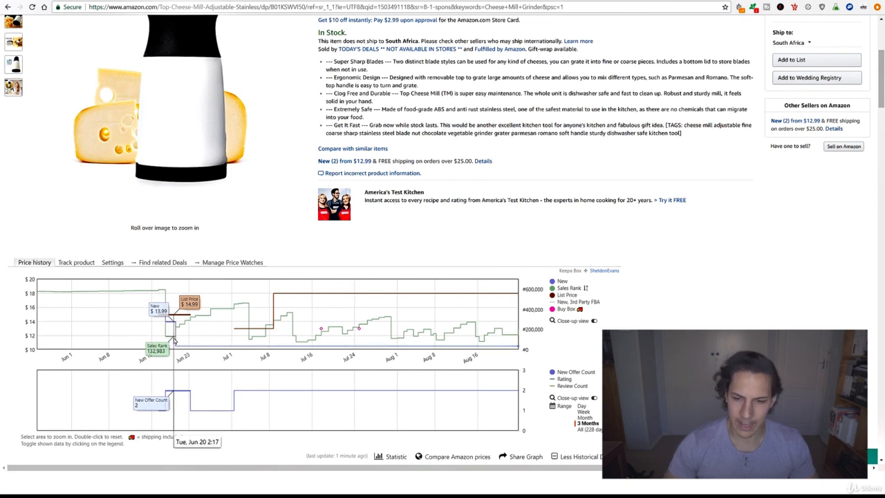
pyautogui.moveTo(171, 343)
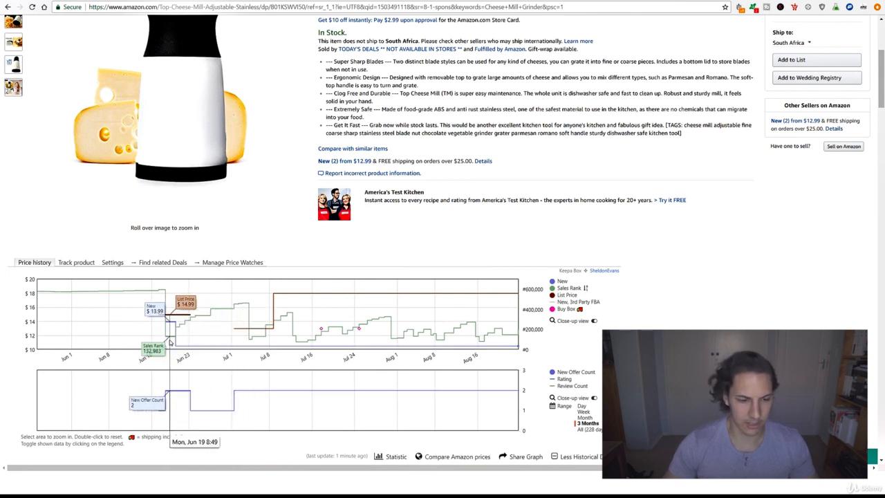
pyautogui.moveTo(177, 339)
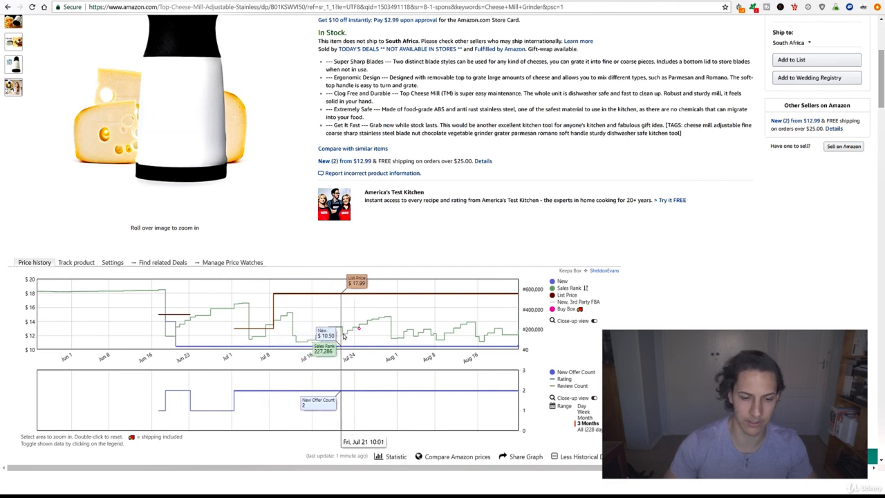
pyautogui.moveTo(224, 312)
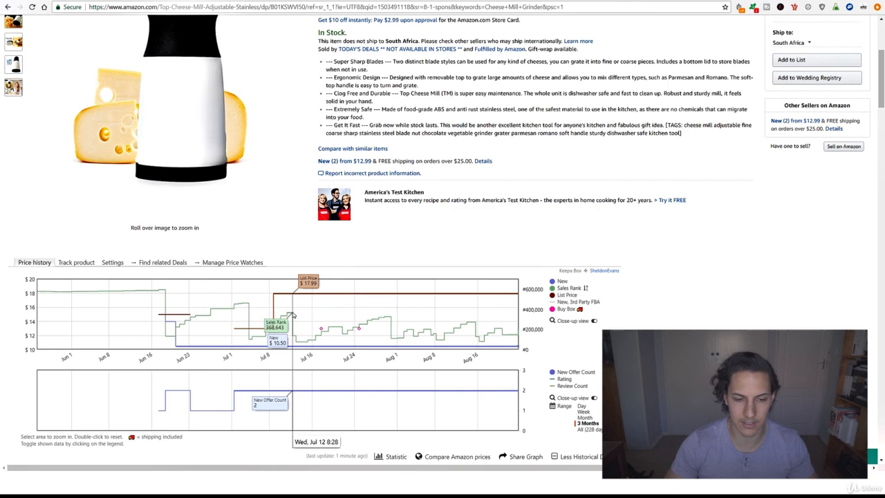
pyautogui.moveTo(390, 330)
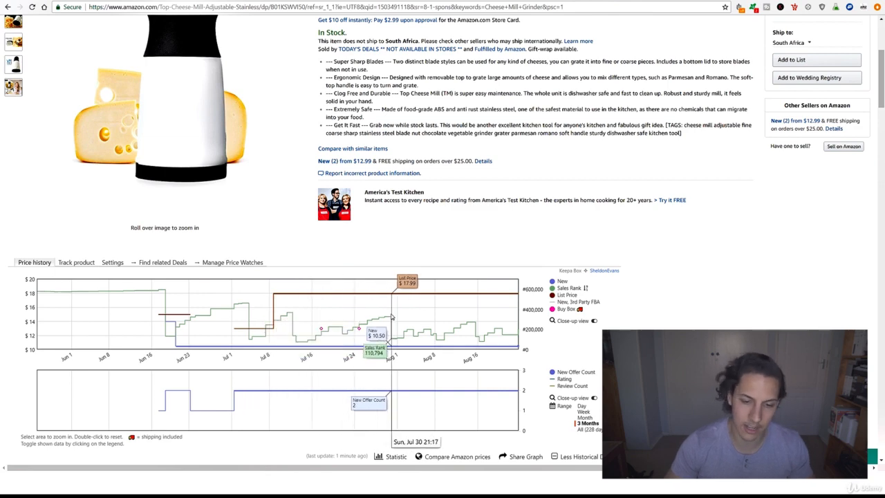
pyautogui.moveTo(478, 310)
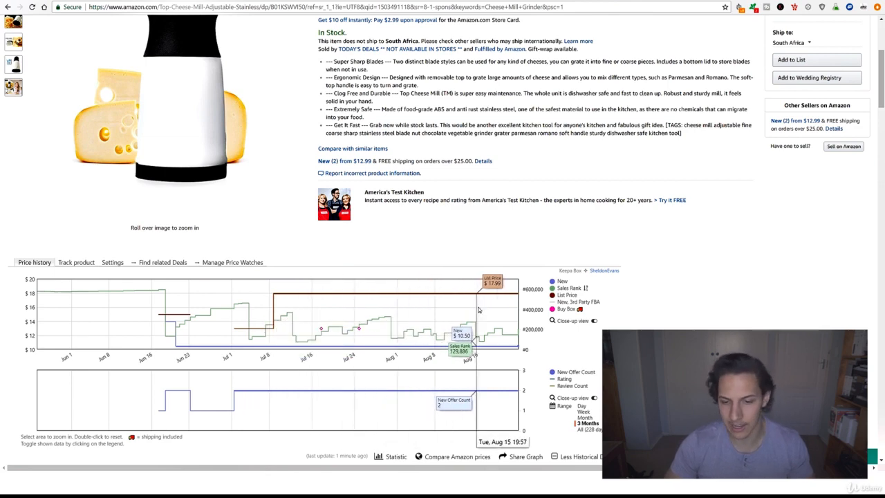
pyautogui.scroll(-3)
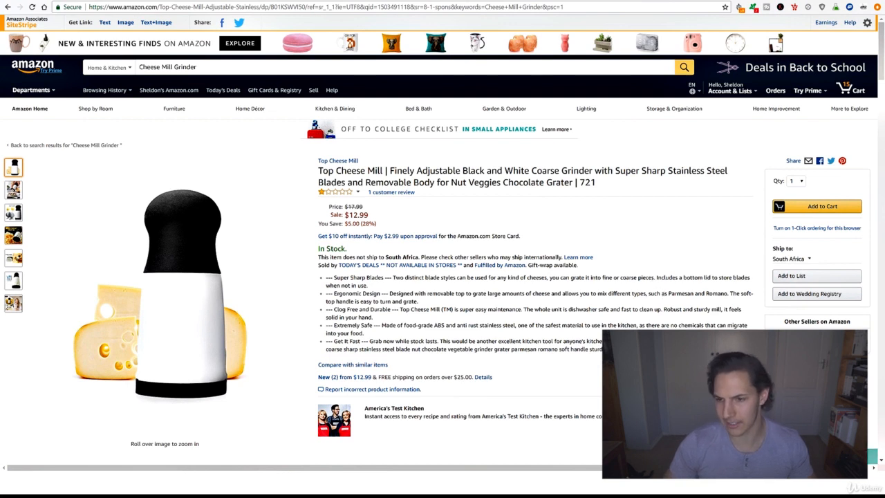
pyautogui.moveTo(625, 259)
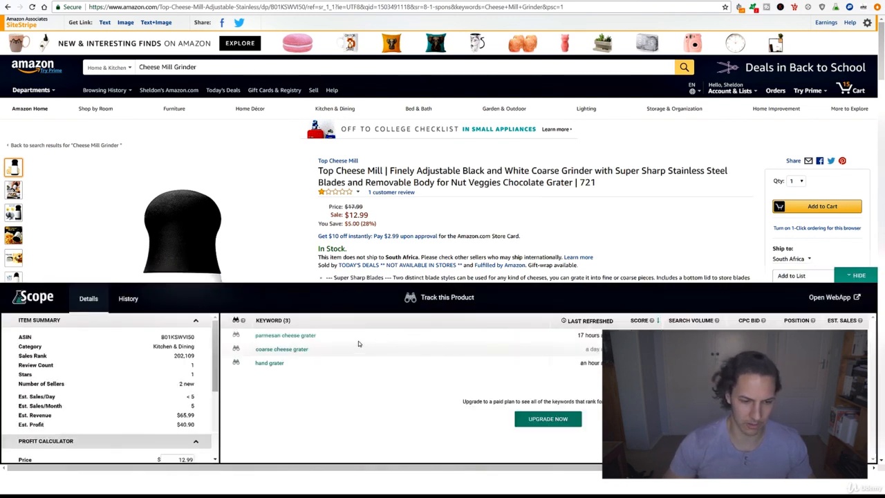
pyautogui.moveTo(282, 352)
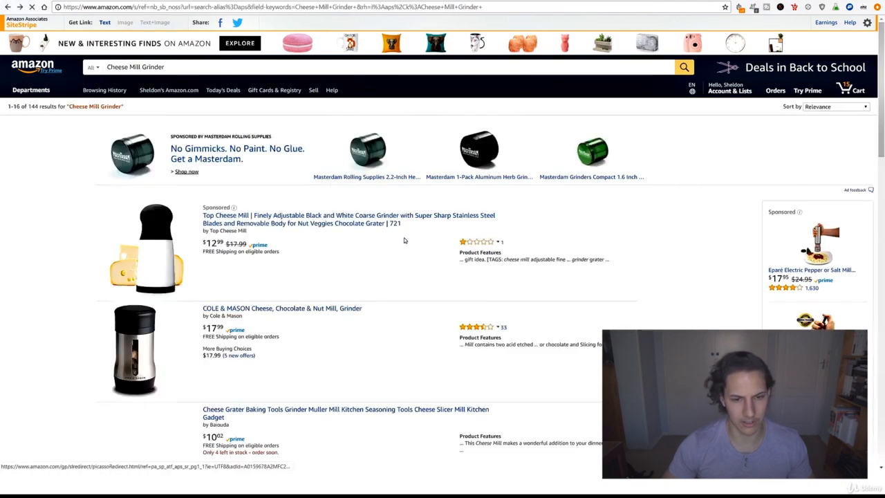
# Step: Scroll the Cheese Mill Grinder results to the Victoria Traditional Grain Mill and open it
pyautogui.scroll(-3)
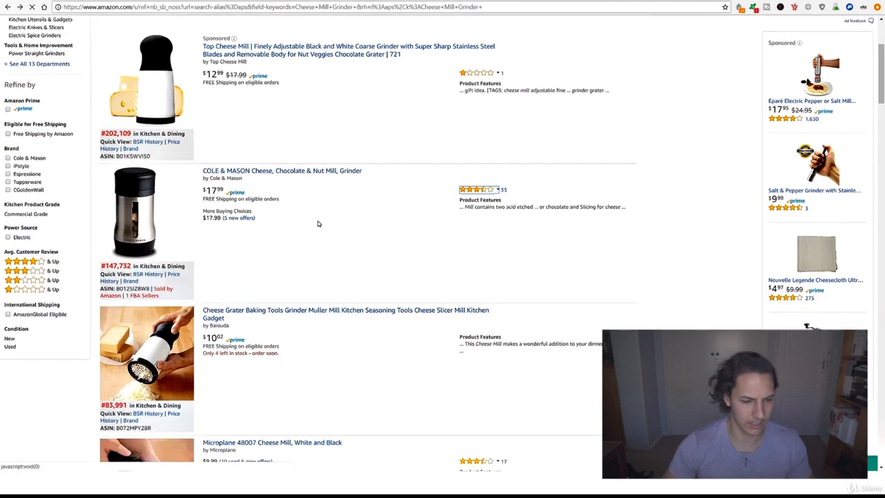
pyautogui.scroll(-3)
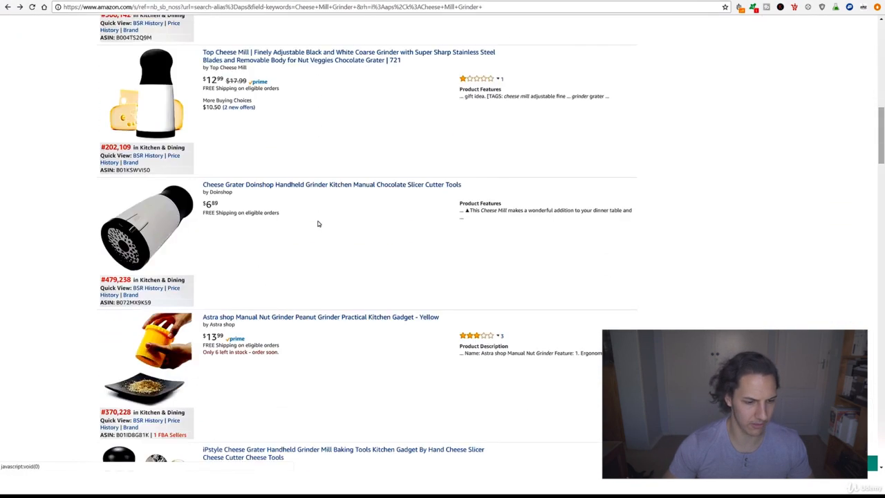
pyautogui.scroll(-3)
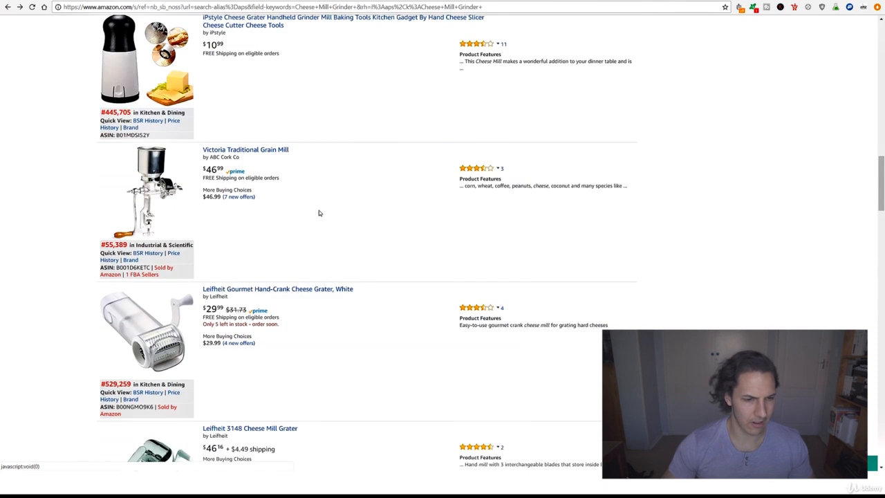
pyautogui.moveTo(299, 182)
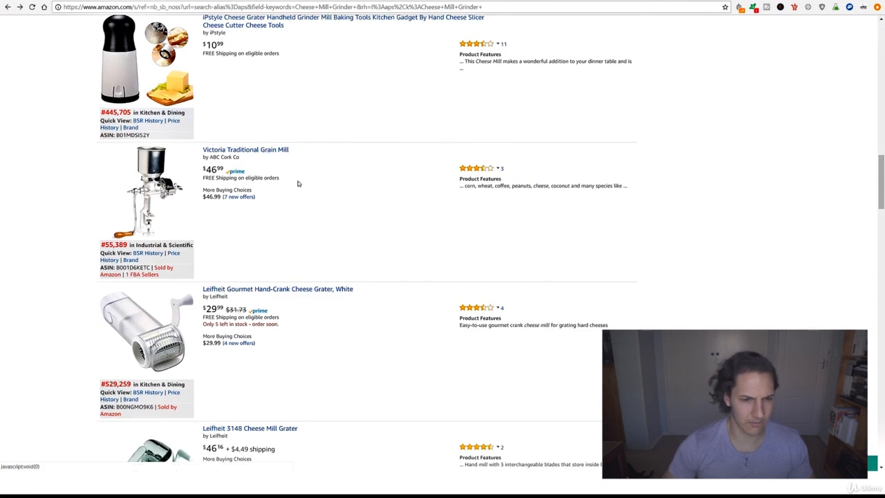
pyautogui.click(246, 150)
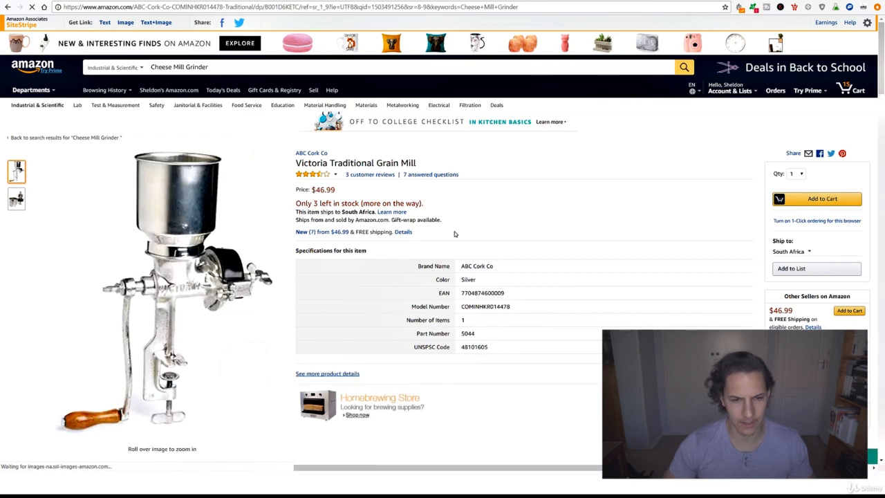
# Step: Scroll through the Scope estimates, Keepa price-history chart and also-viewed products
pyautogui.scroll(-3)
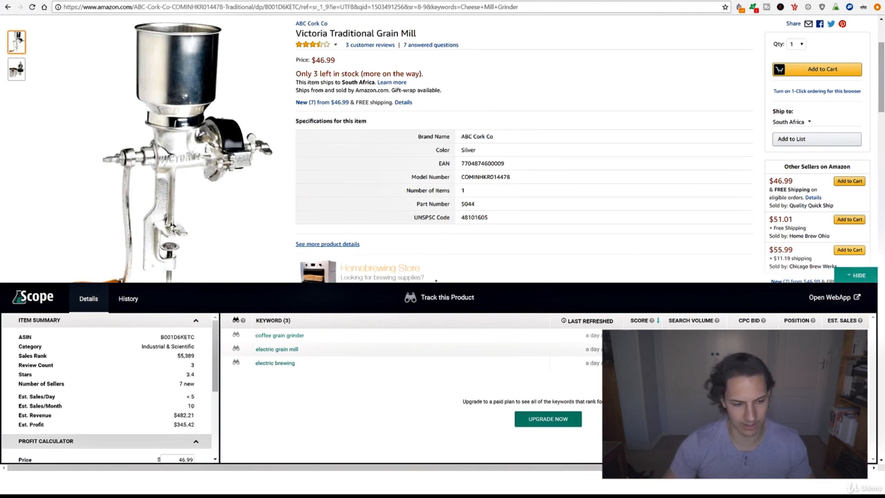
pyautogui.scroll(-3)
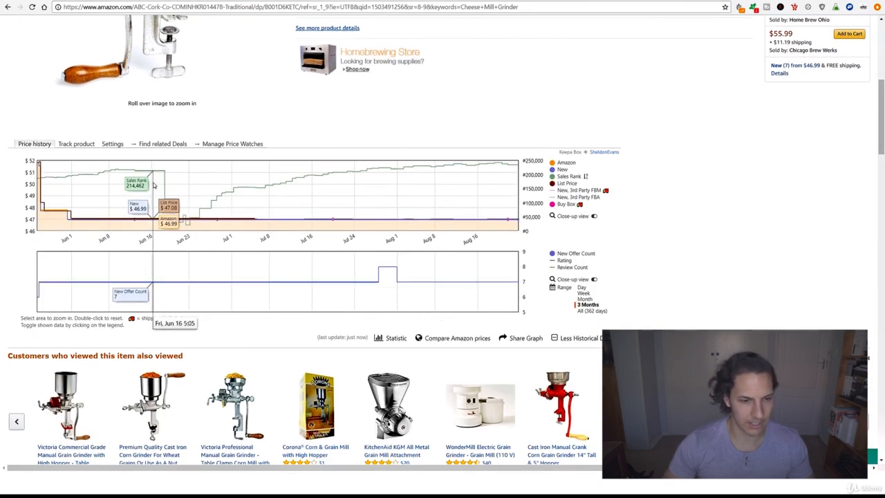
pyautogui.moveTo(457, 177)
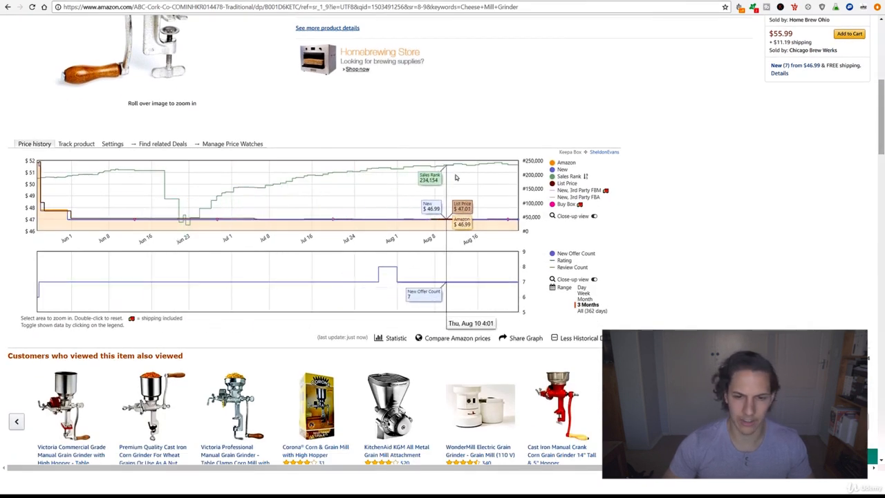
pyautogui.scroll(-3)
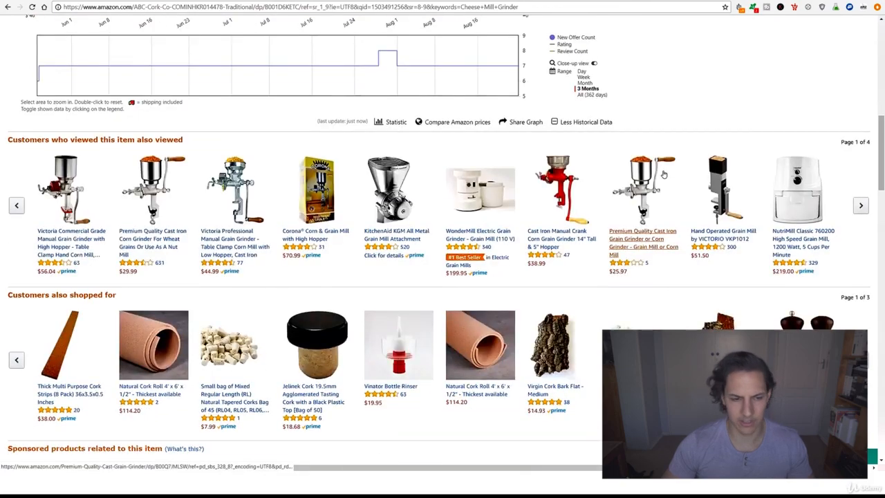
pyautogui.scroll(-3)
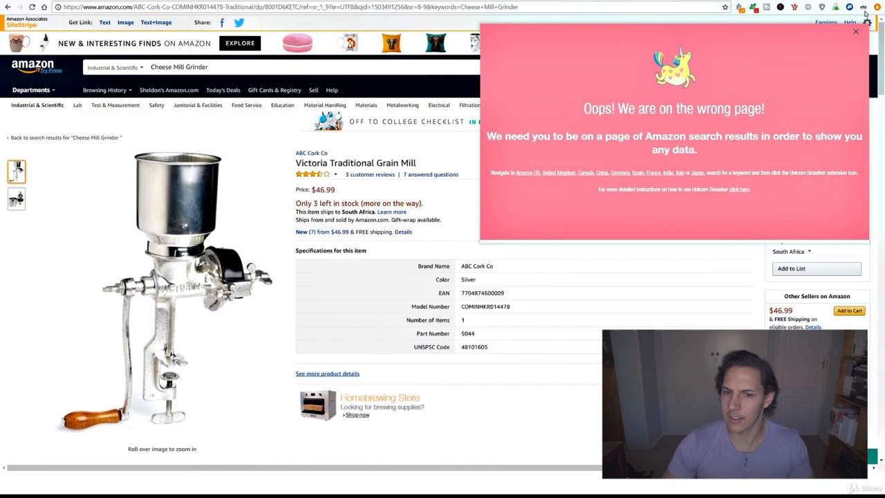
# Step: Switch back to the eBay tab with the Jacob Bromwell flour sifter listing
pyautogui.click(855, 32)
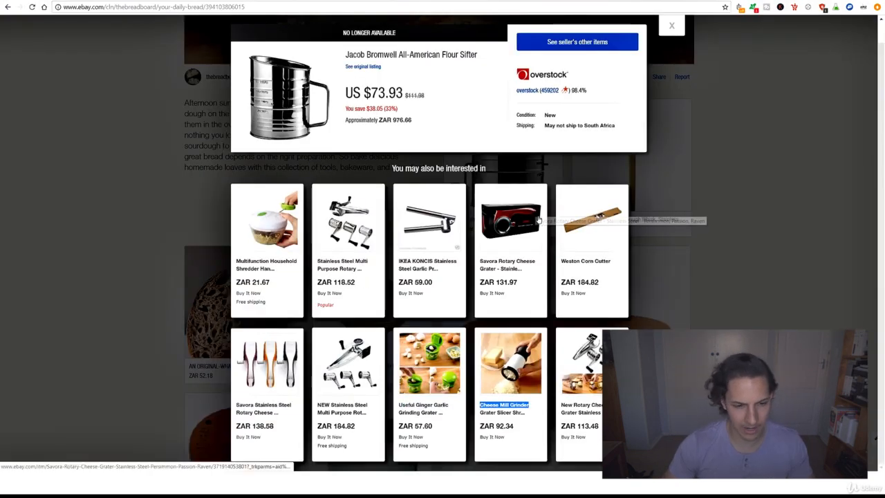
pyautogui.moveTo(501, 299)
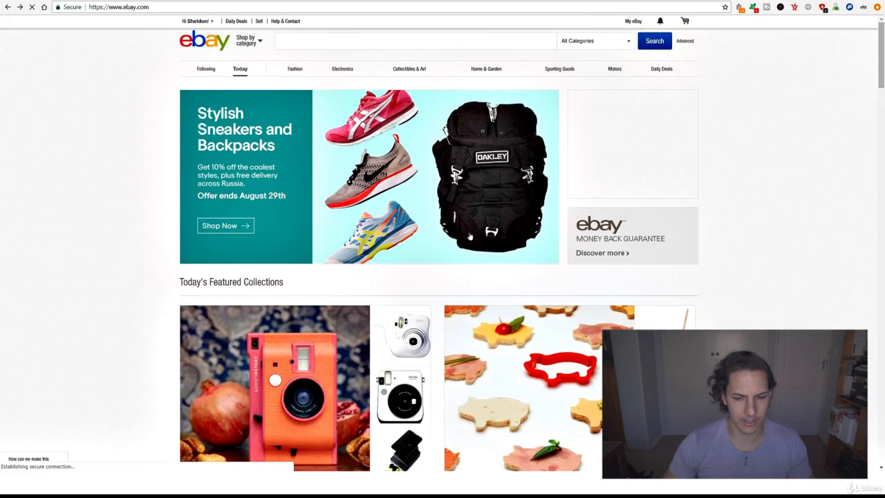
# Step: Scroll through eBay's Home Decor listings of wall stickers and 3D DIY mirror wall clocks
pyautogui.scroll(-3)
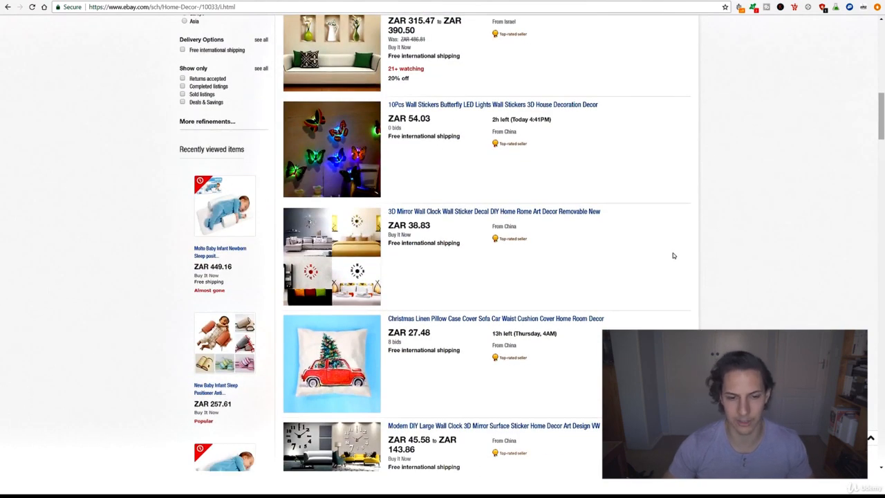
pyautogui.moveTo(668, 275)
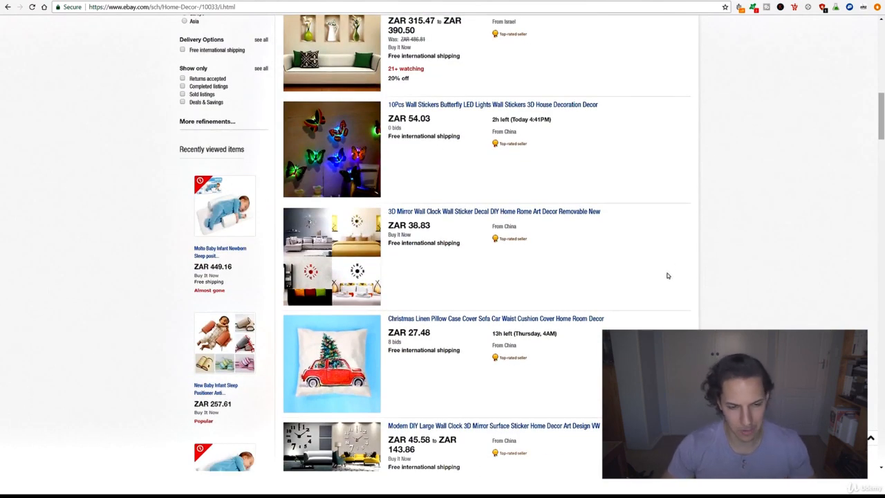
pyautogui.scroll(-3)
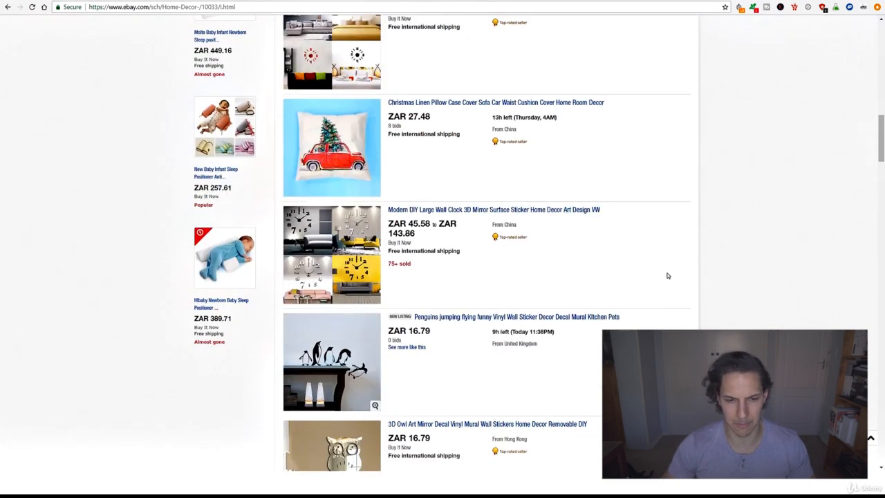
pyautogui.scroll(-3)
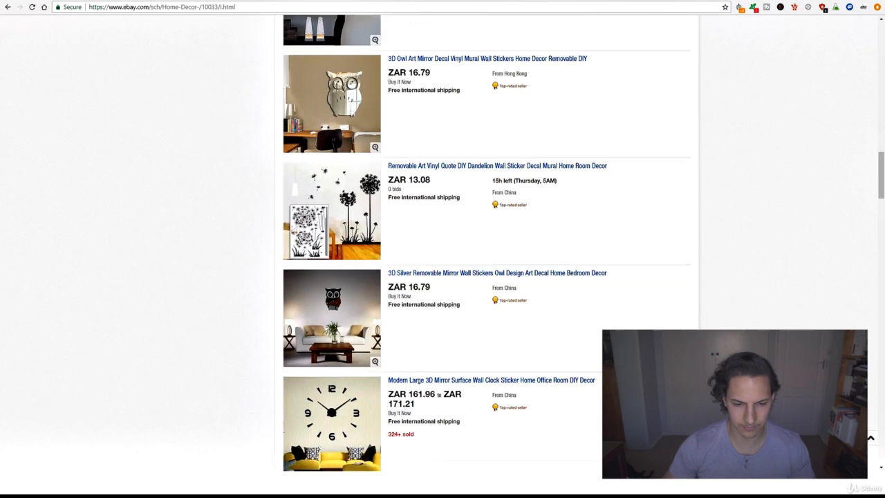
pyautogui.scroll(-3)
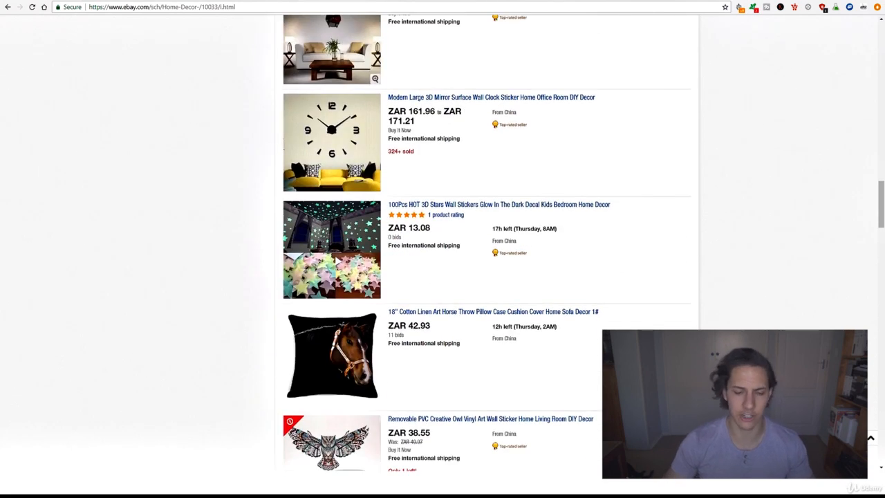
pyautogui.scroll(-3)
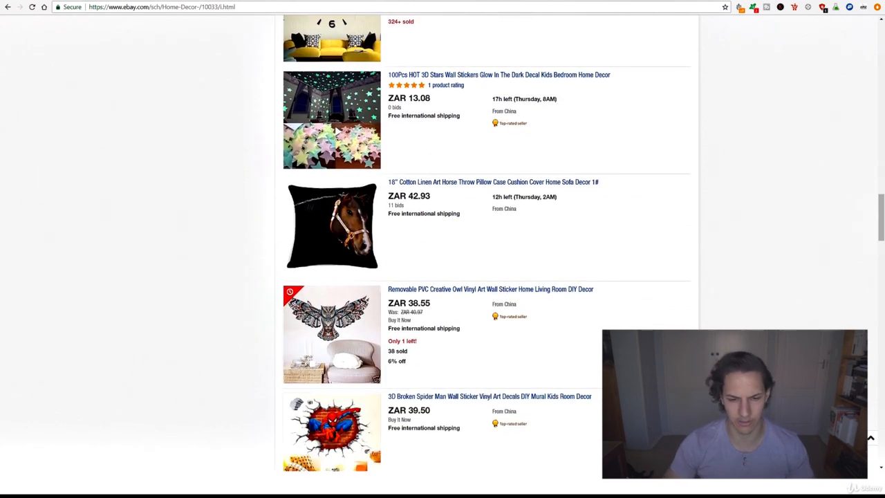
pyautogui.scroll(-3)
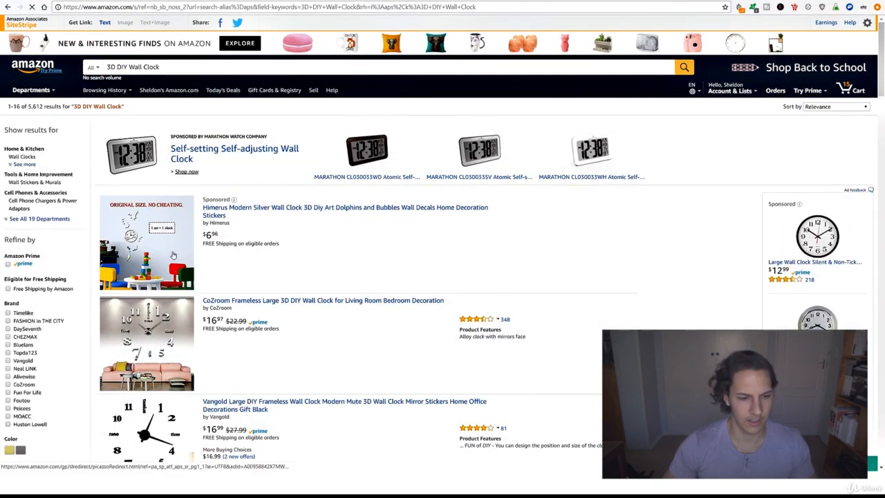
# Step: Scroll the '3D DIY Wall Clock' results reviewing their BSR sales-rank data
pyautogui.scroll(-3)
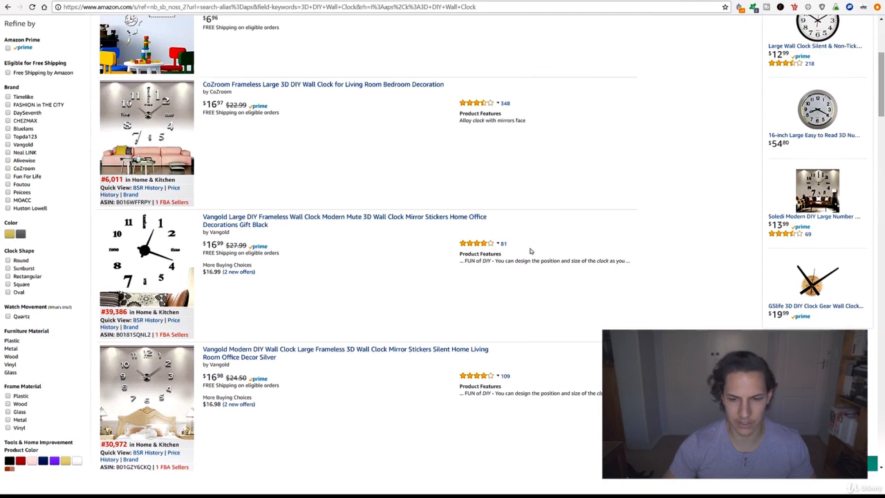
pyautogui.scroll(-3)
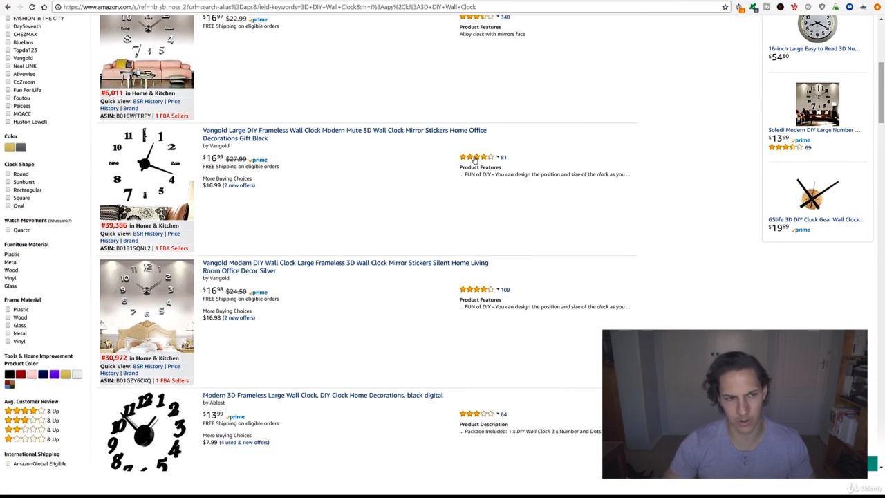
pyautogui.scroll(-3)
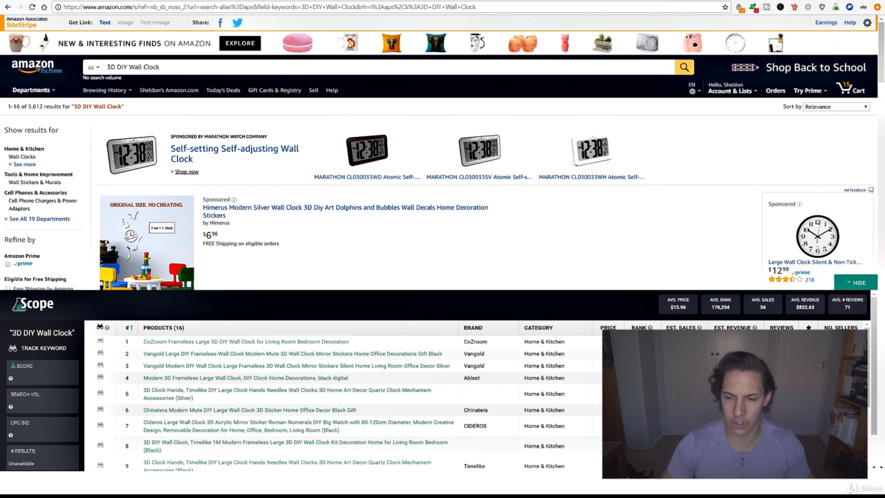
pyautogui.moveTo(469, 373)
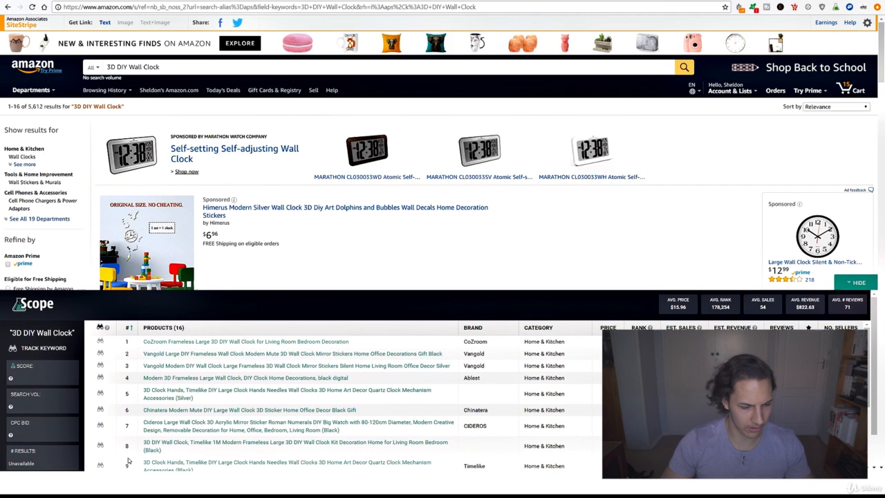
# Step: Scroll through Scope's table of 3D DIY Wall Clock products, prices and sales estimates
pyautogui.scroll(-3)
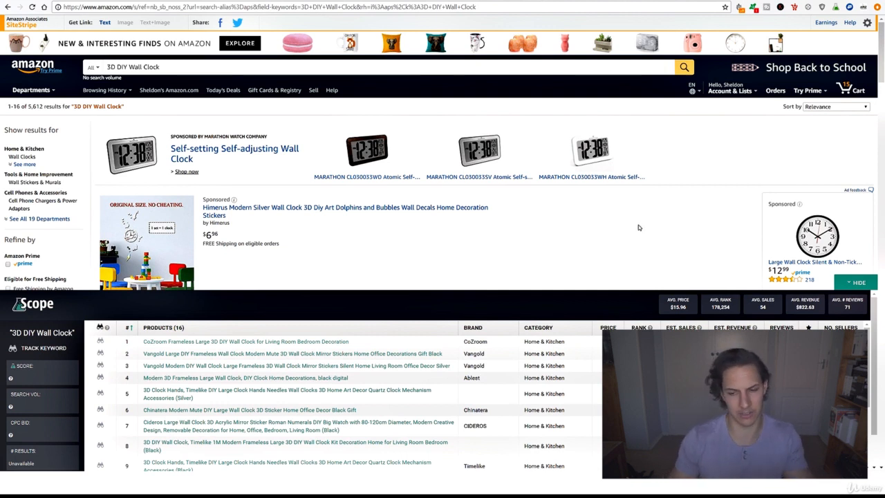
pyautogui.scroll(-3)
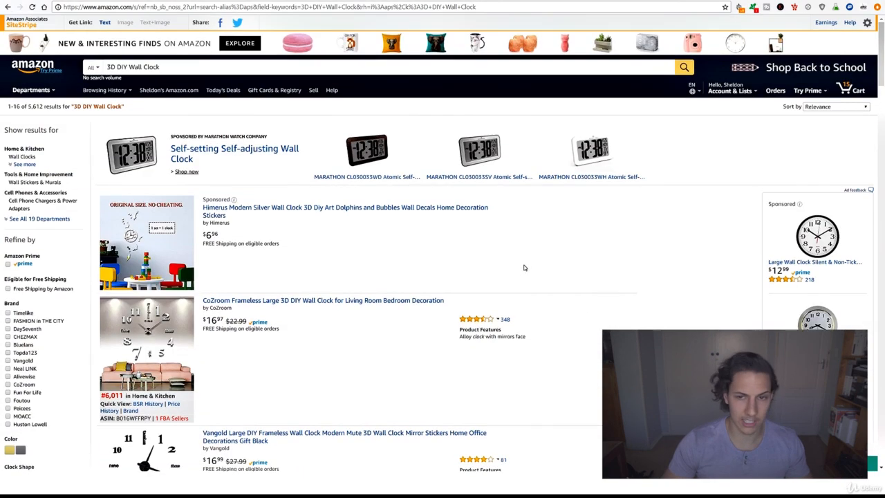
pyautogui.moveTo(556, 242)
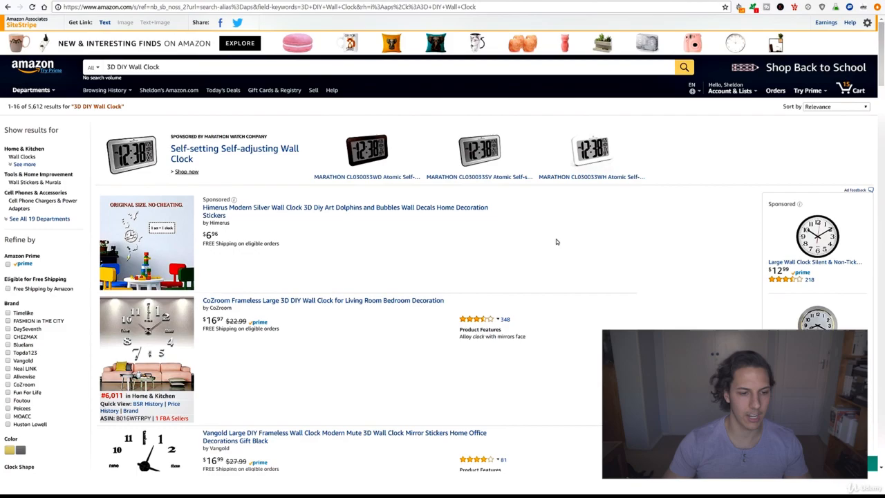